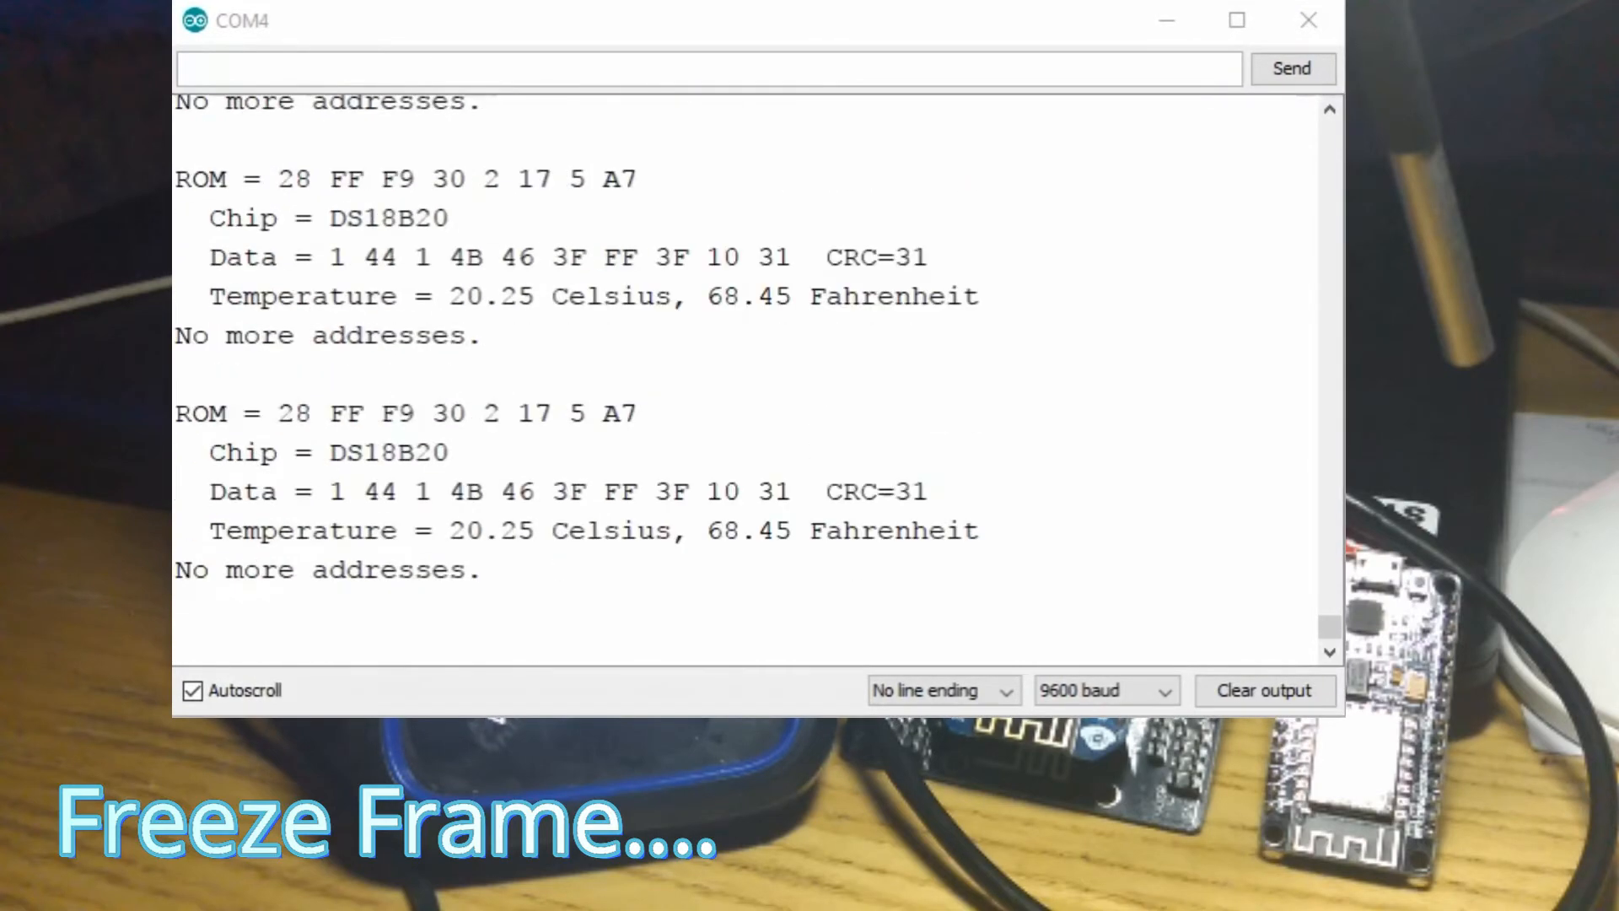
scroll("down", 3)
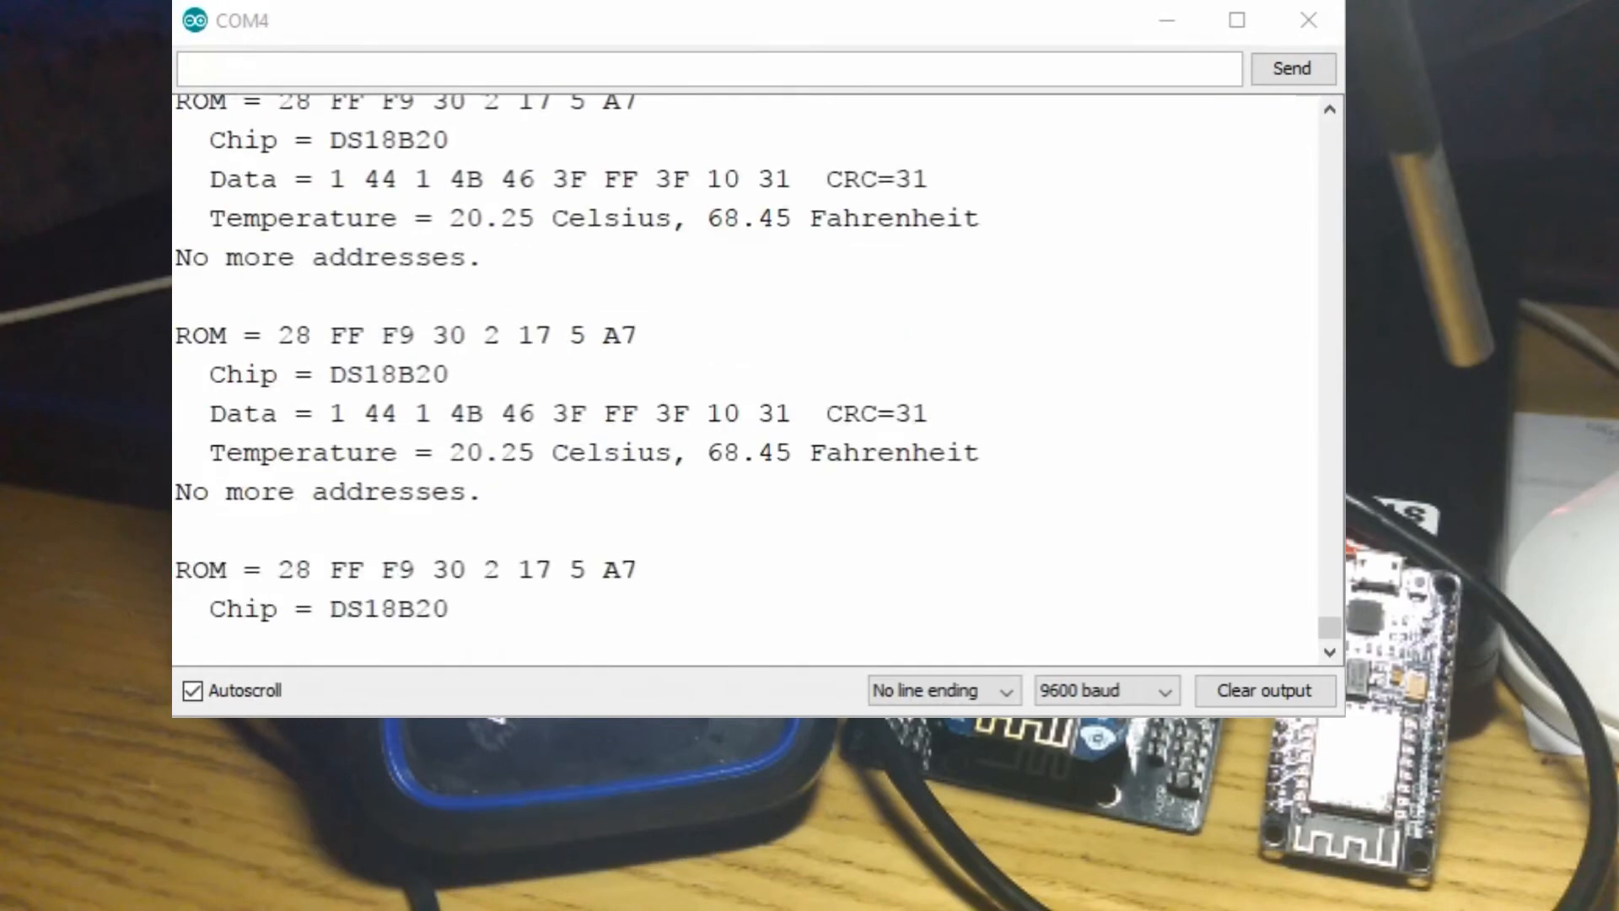